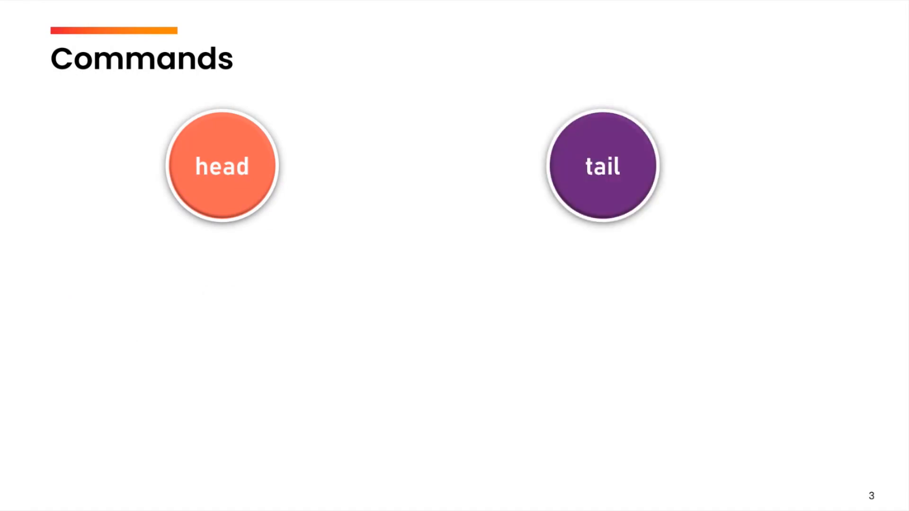
Step: Advance past the head/tail Commands slide to the VirtualBox Linux console
click(221, 166)
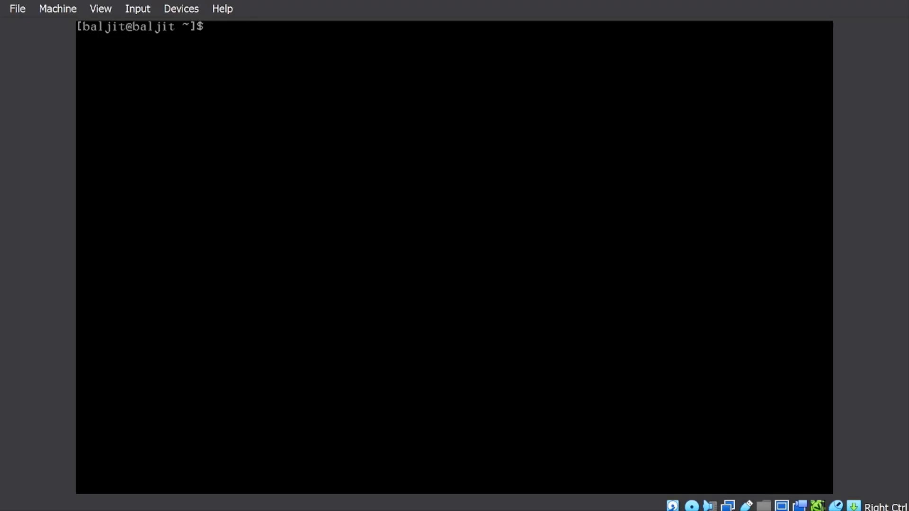
Step: Run head /etc/passwd to print the file's first ten lines
text(he)
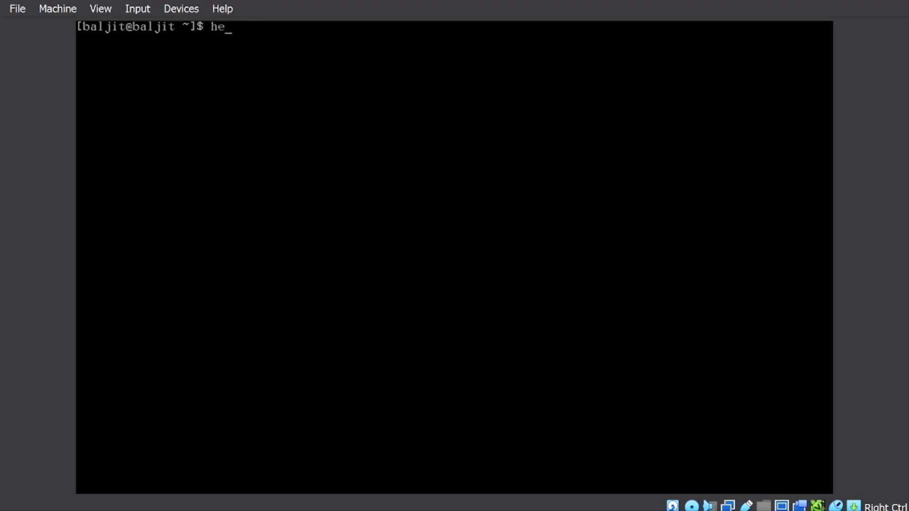
text(ad)
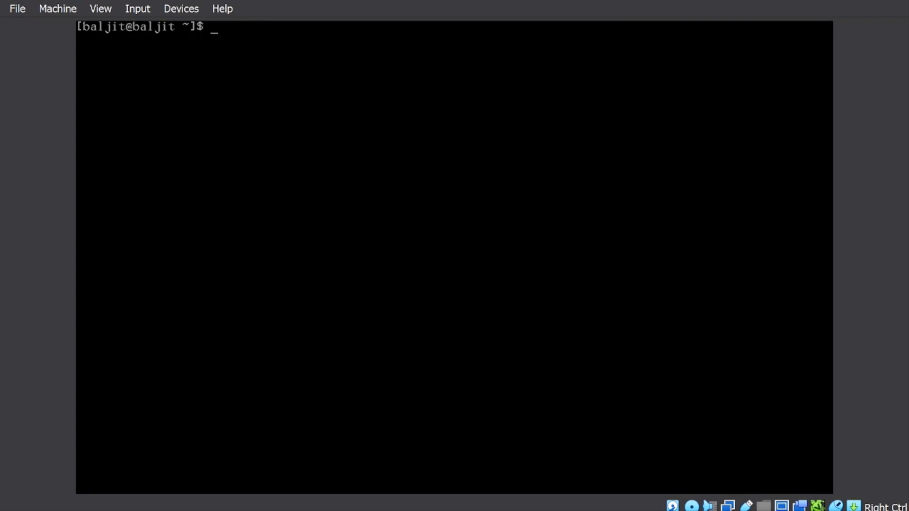
text(/etc)
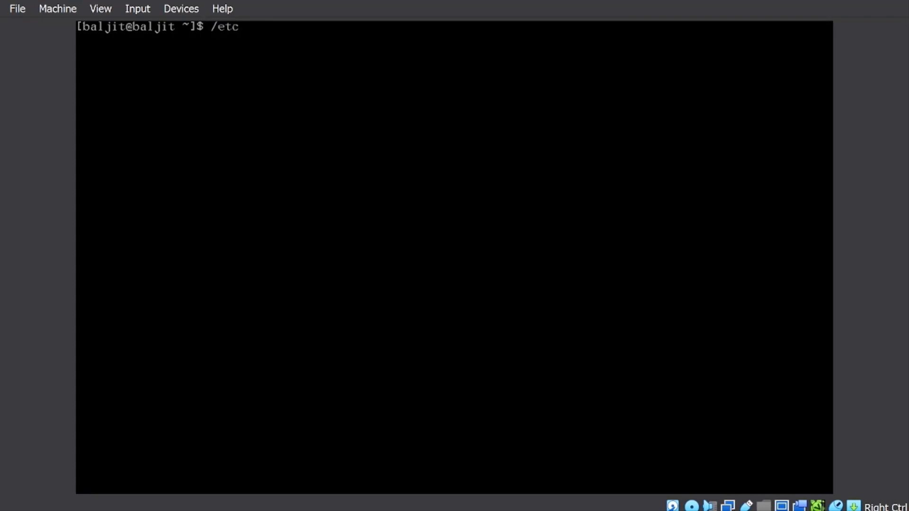
text(/passwd)
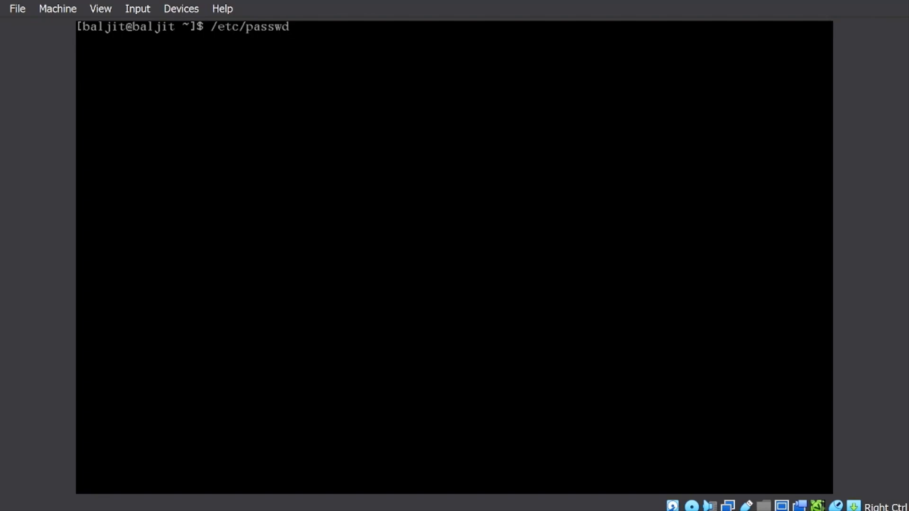
text(heaad)
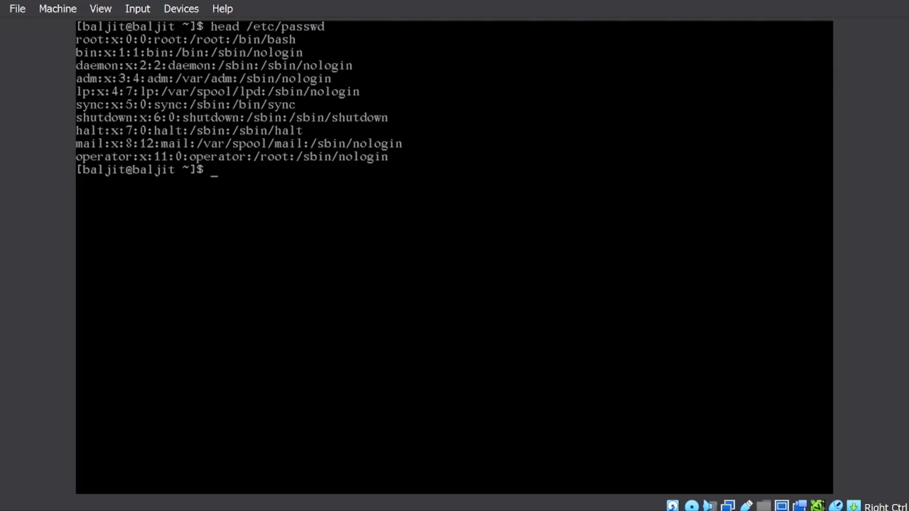
Step: Print the last lines of /etc/passwd with tail, then clear the terminal
text(tail /etc)
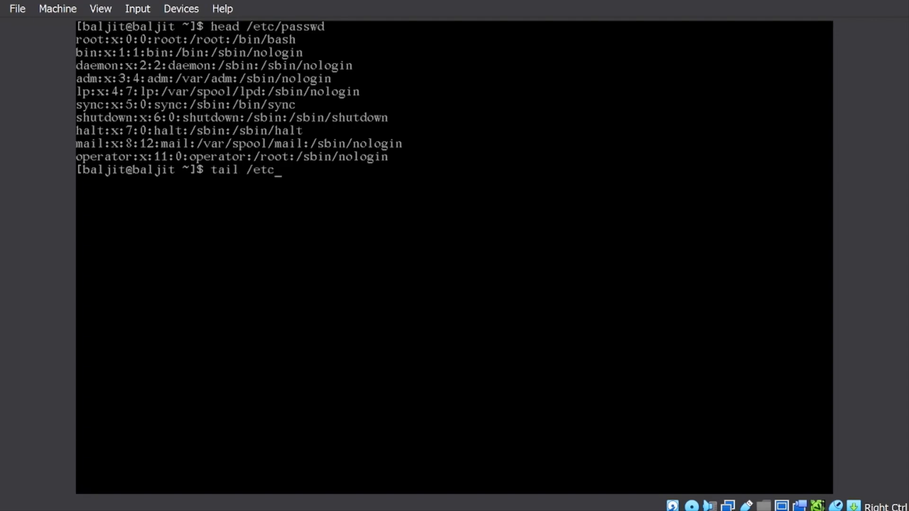
text(passwd)
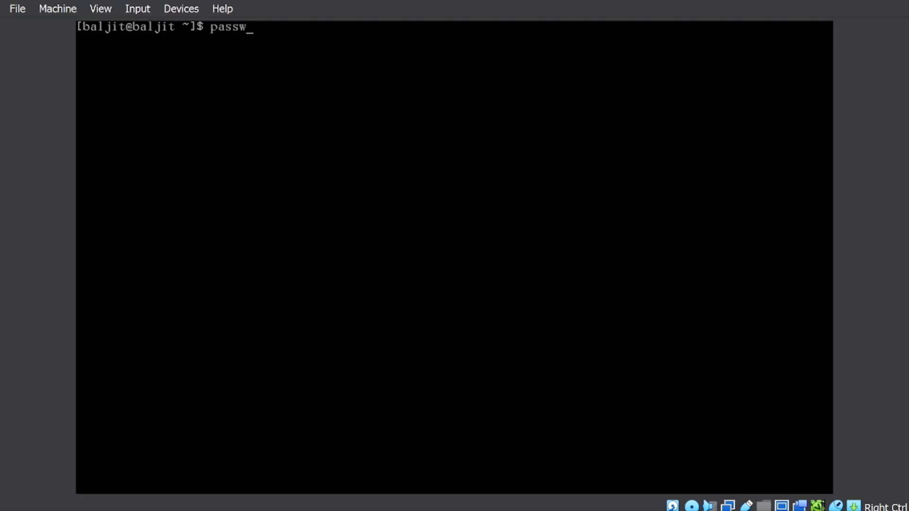
Step: Run whoami, then passwd, submitting the current and new passwords
text(d)
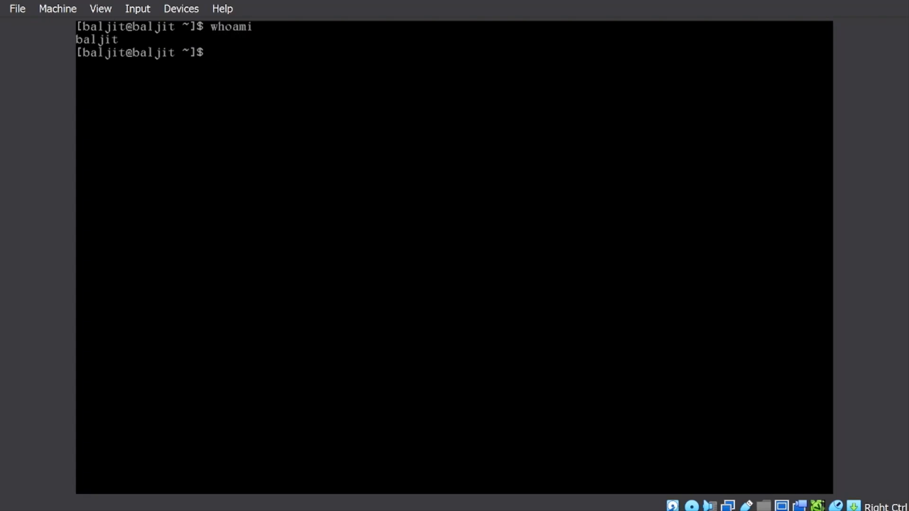
text(passwd)
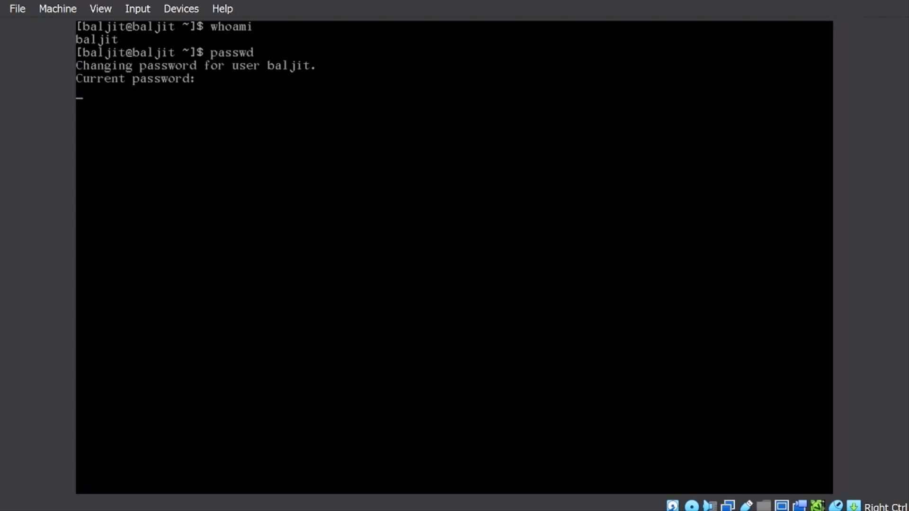
key(Return)
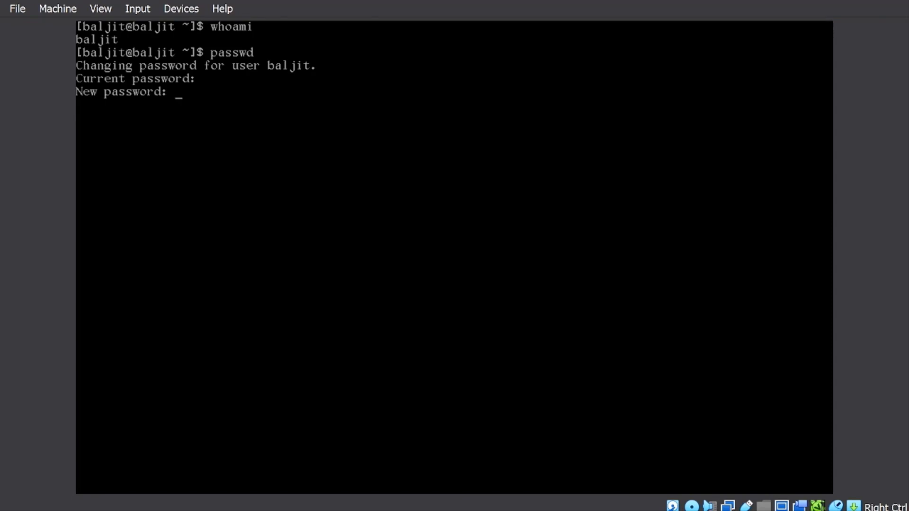
key(Enter)
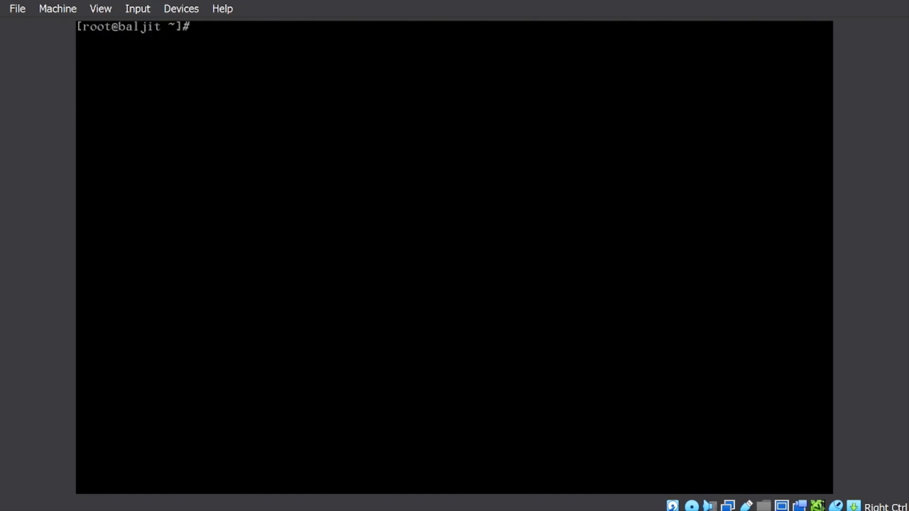
Step: As root, set a new password for user baljit and exit back to that user
text(passw)
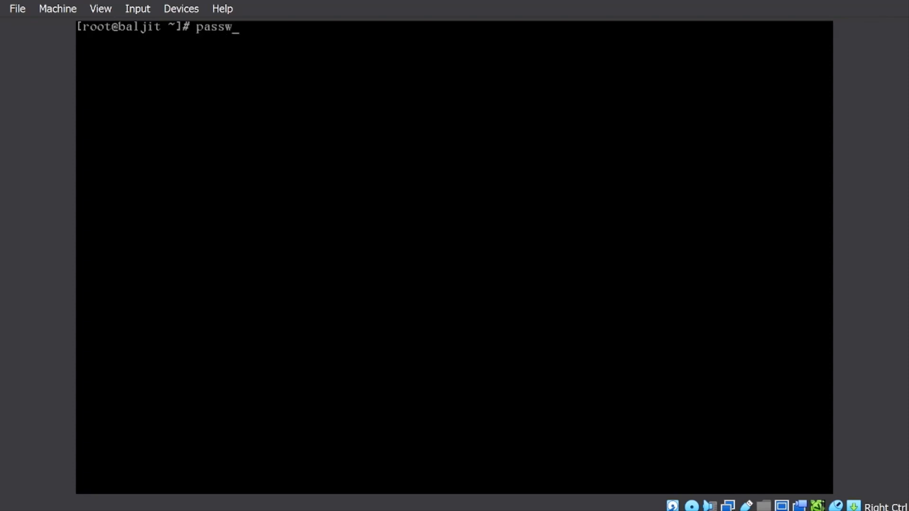
text(d bal)
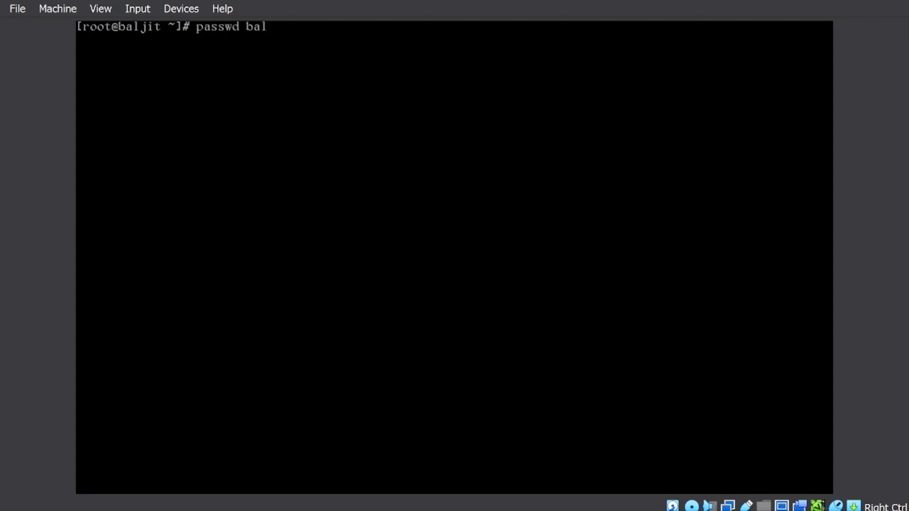
text(jit)
text(man)
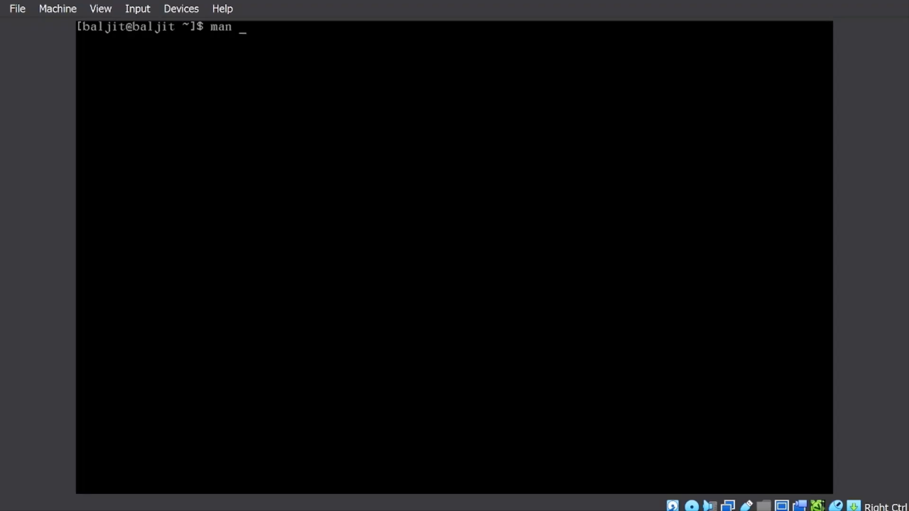
Step: Open man head and scroll through its options past -n, --lines
text(head)
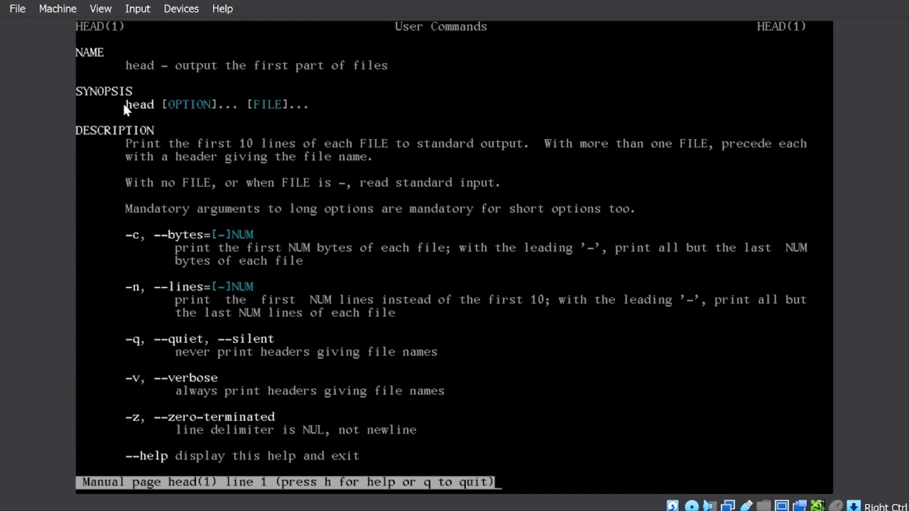
mouse_move(233, 122)
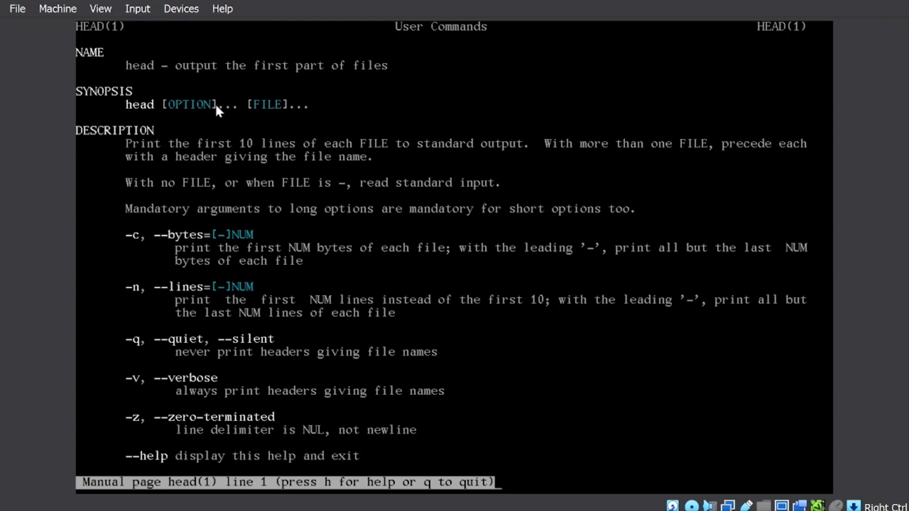
mouse_move(201, 118)
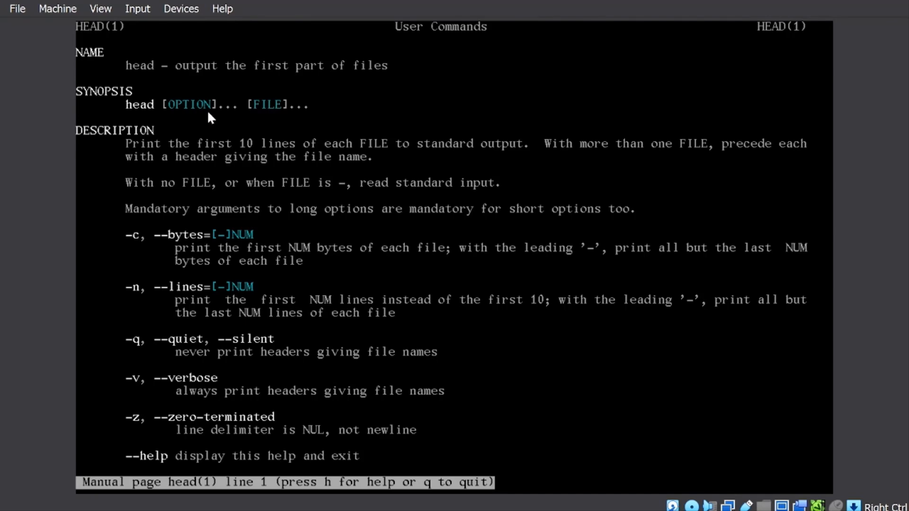
mouse_move(235, 113)
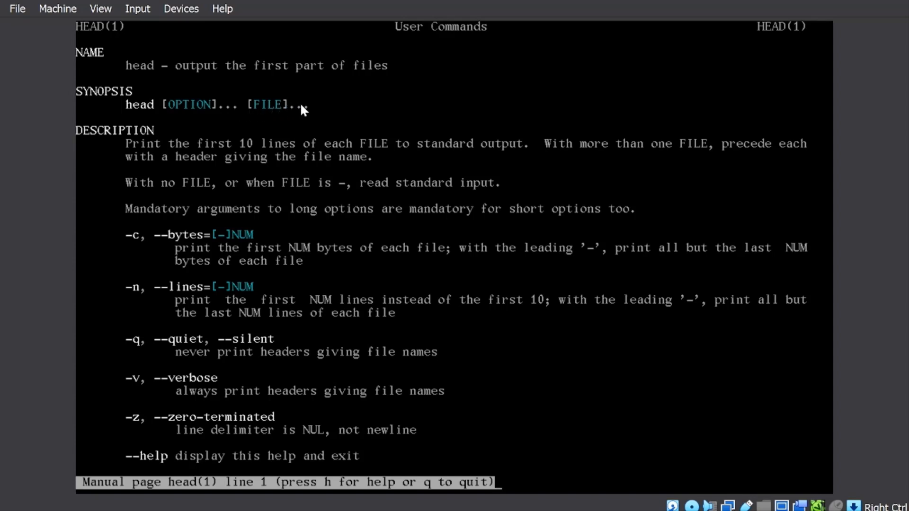
mouse_move(135, 157)
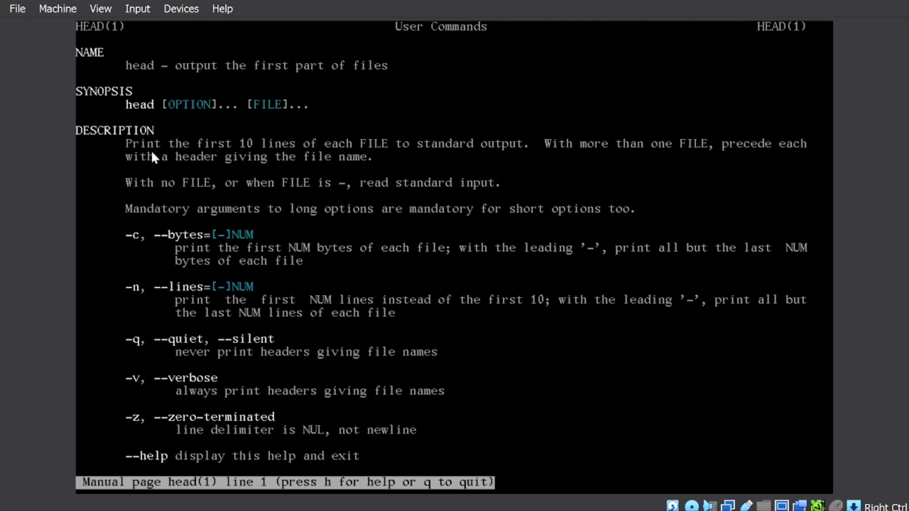
mouse_move(400, 163)
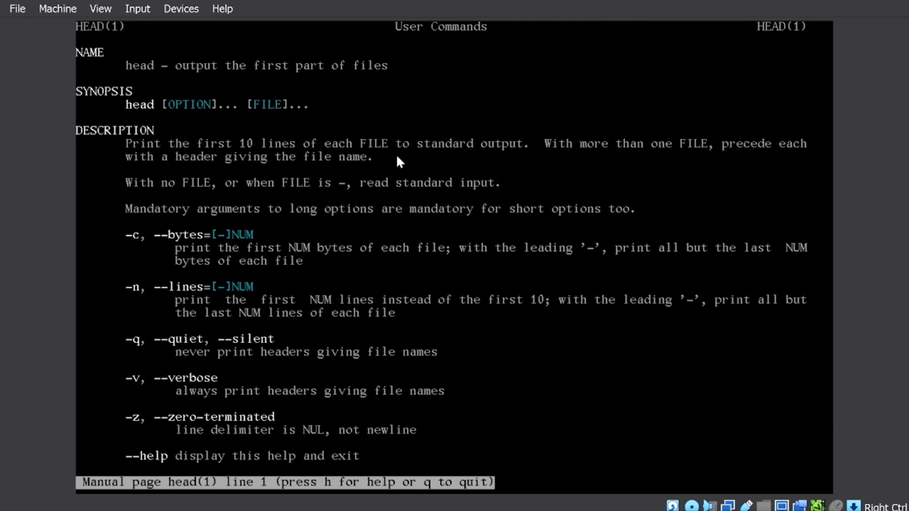
mouse_move(177, 253)
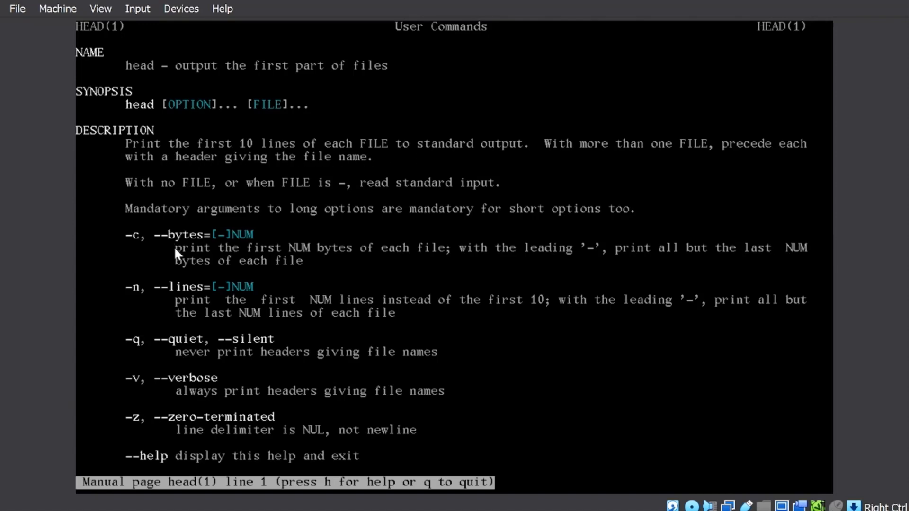
mouse_move(501, 351)
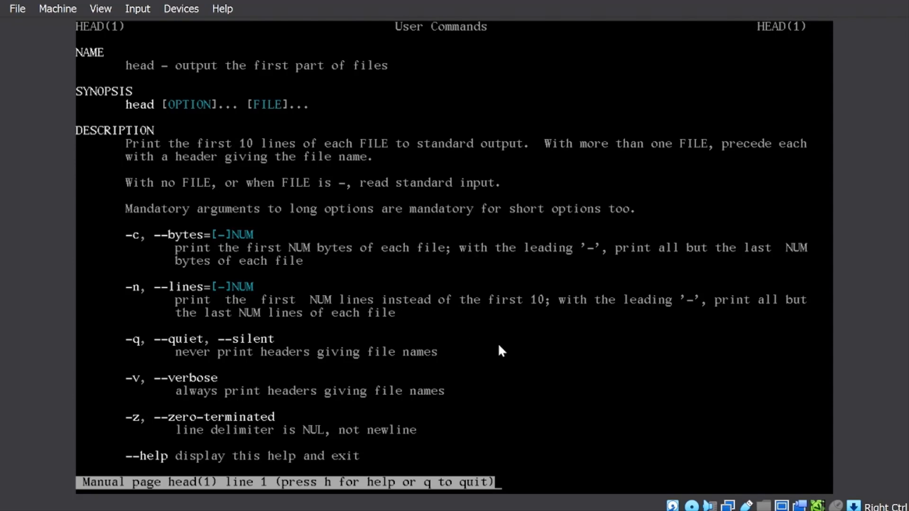
scroll(down, 3)
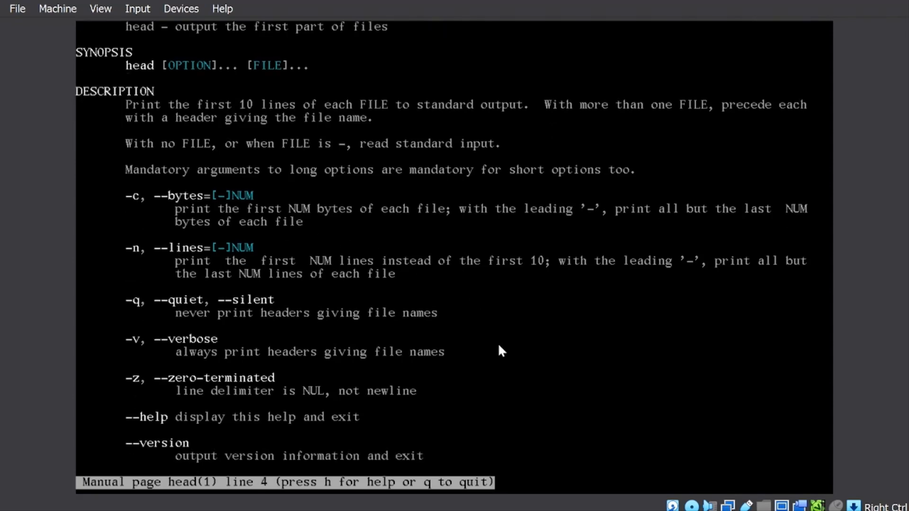
scroll(down, 3)
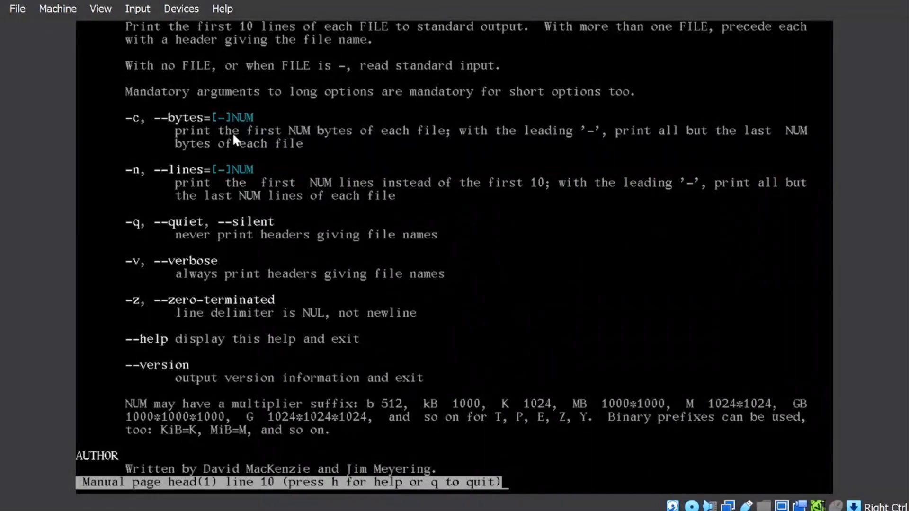
mouse_move(144, 177)
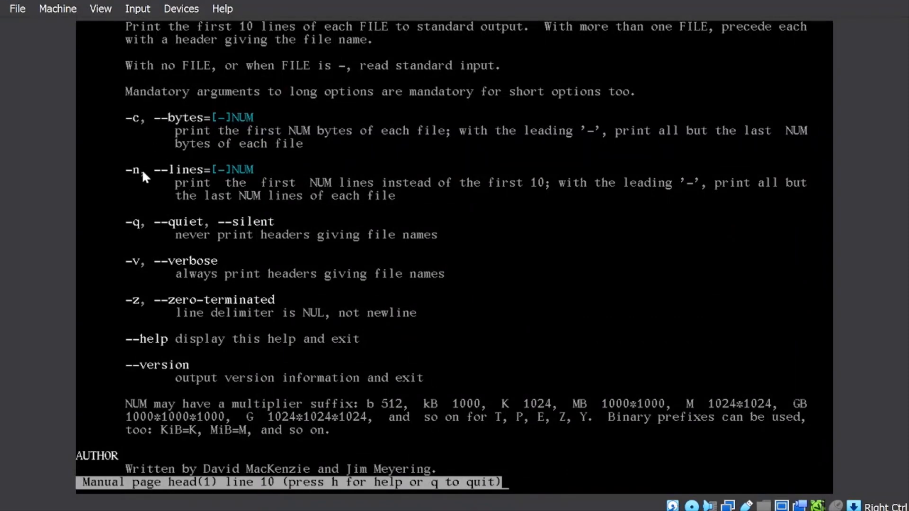
mouse_move(180, 131)
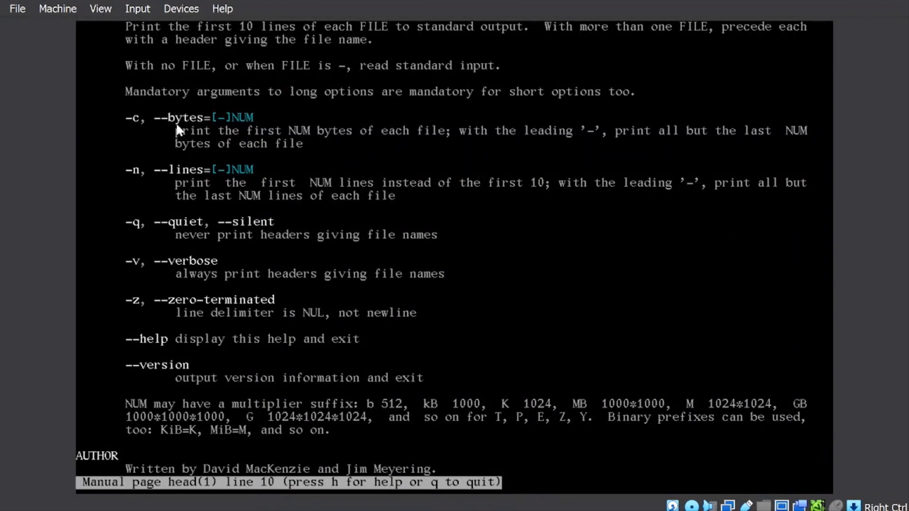
mouse_move(180, 185)
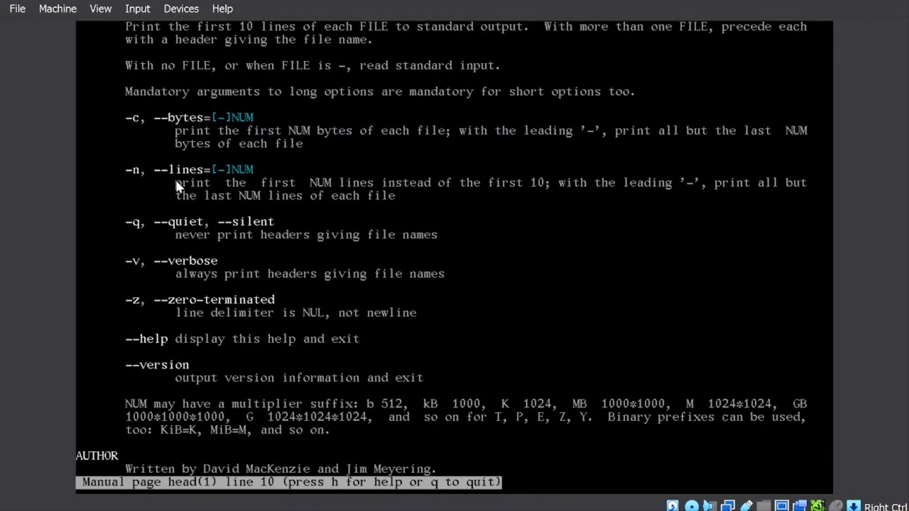
scroll(down, 3)
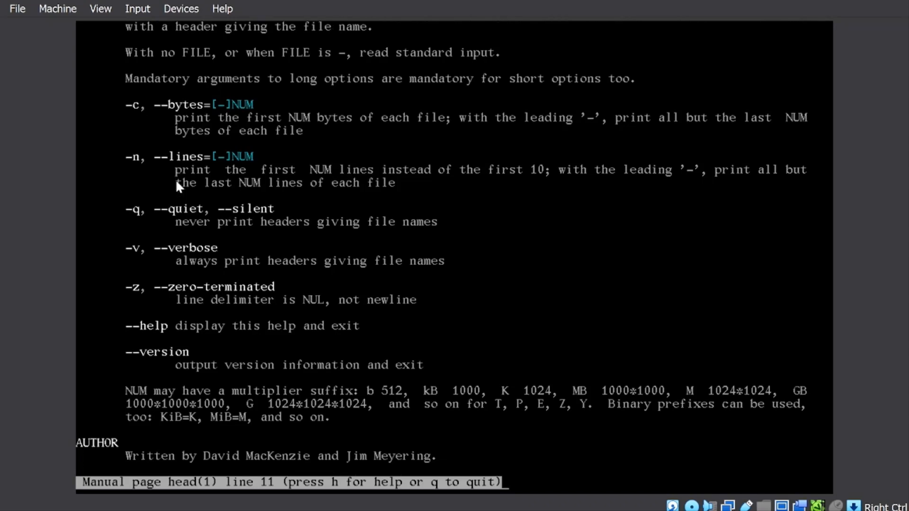
Step: Quit the manual, clear the screen, and run head -n 5 /etc/passwd
key(q)
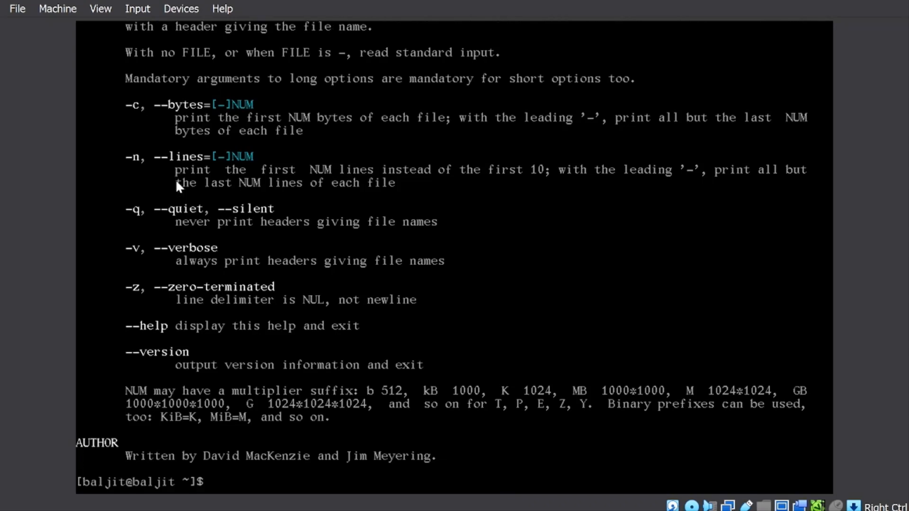
text(clear)
text(head -n)
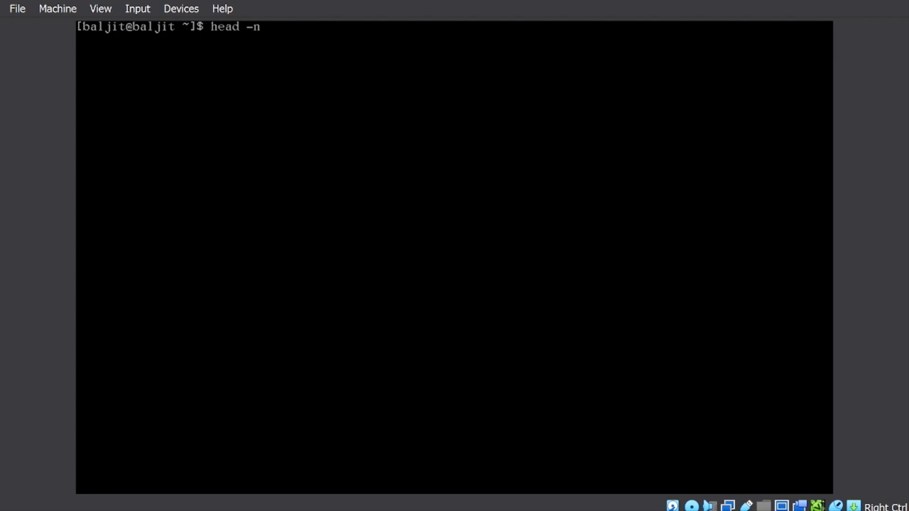
text(5)
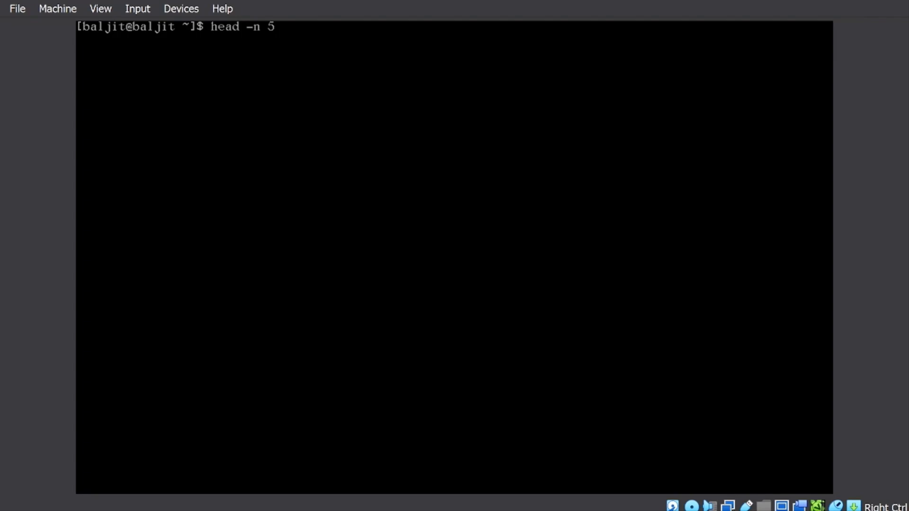
text(/)
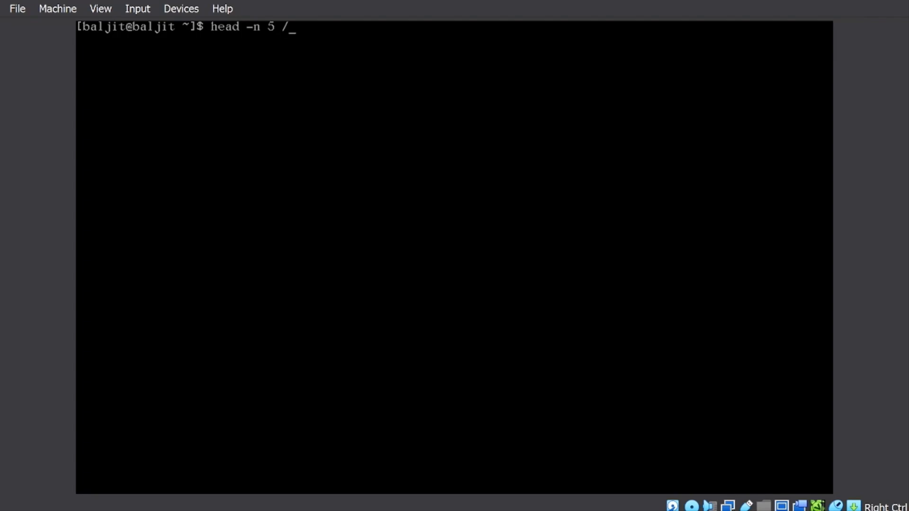
text(etc/passwd)
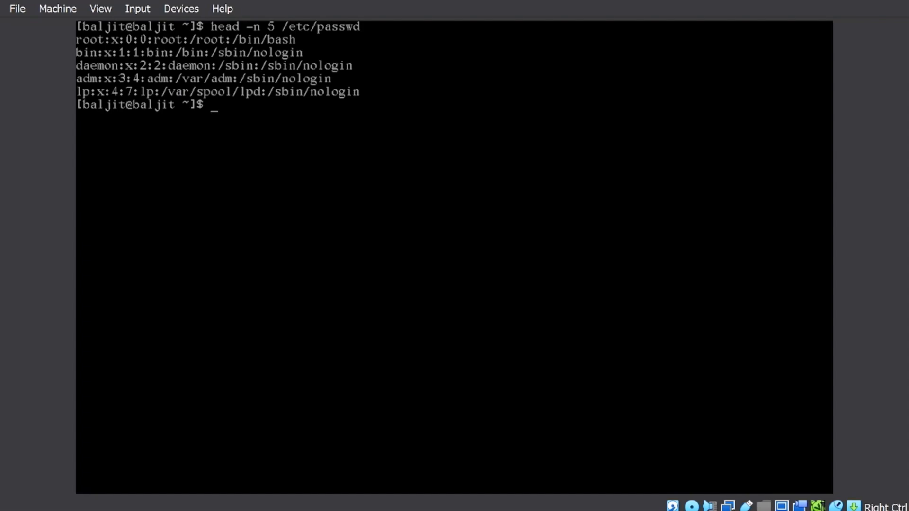
Step: Print the last two lines of /etc/passwd with tail -n 2
text(tail)
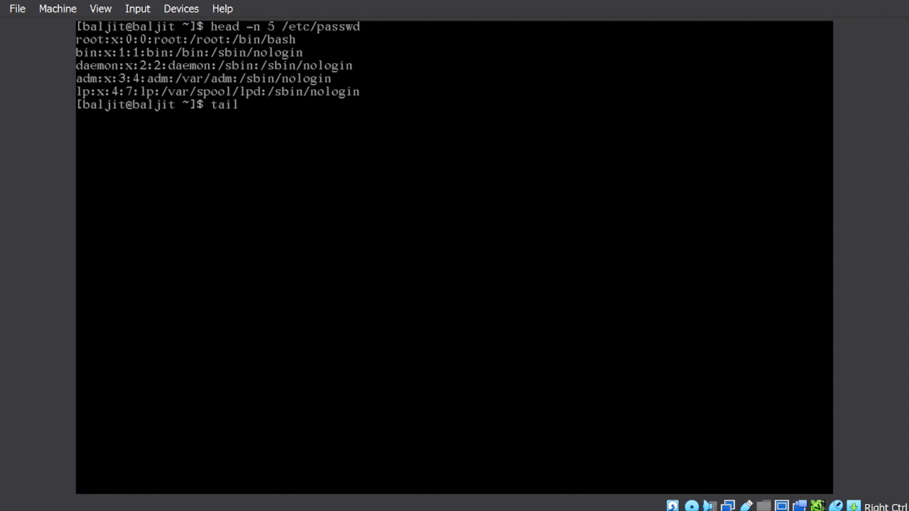
text(-n)
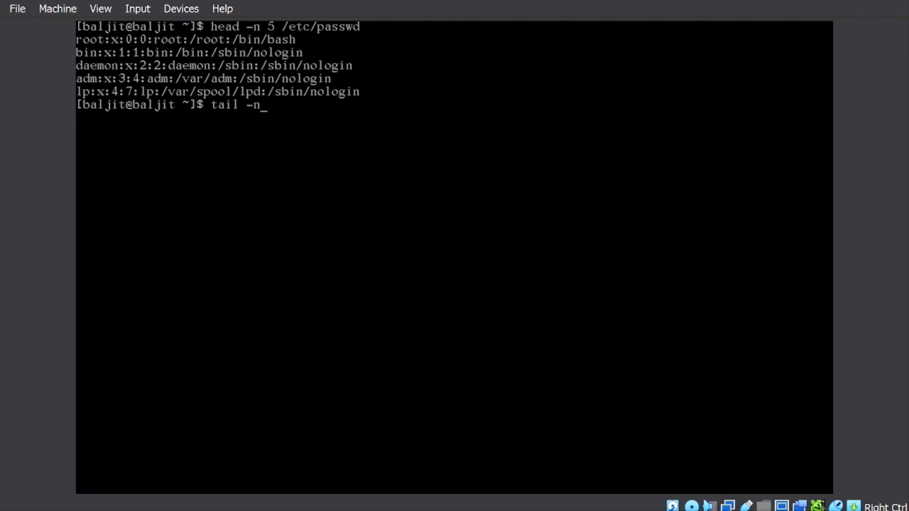
text(2)
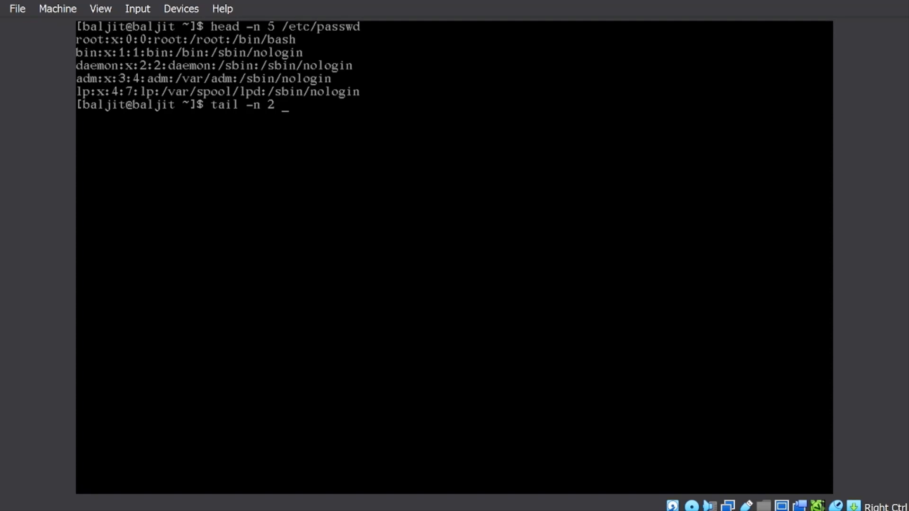
text(/etc/passwd)
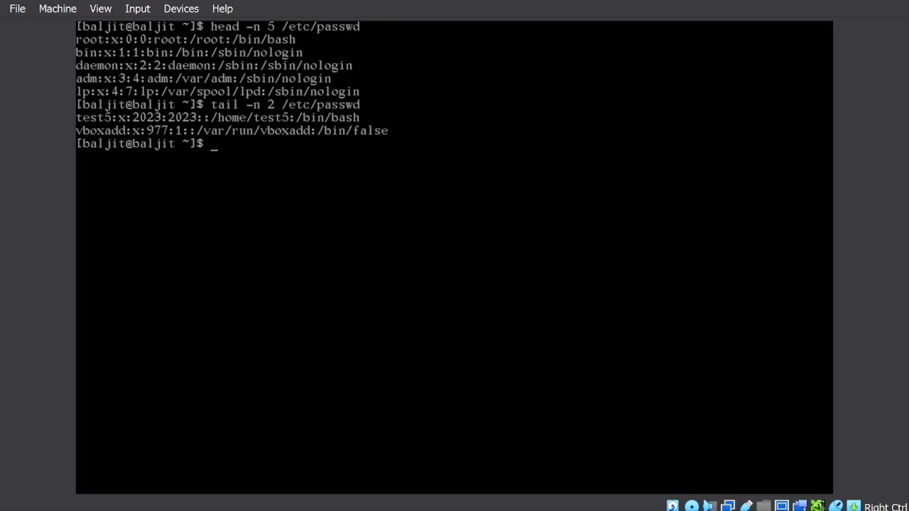
text(man)
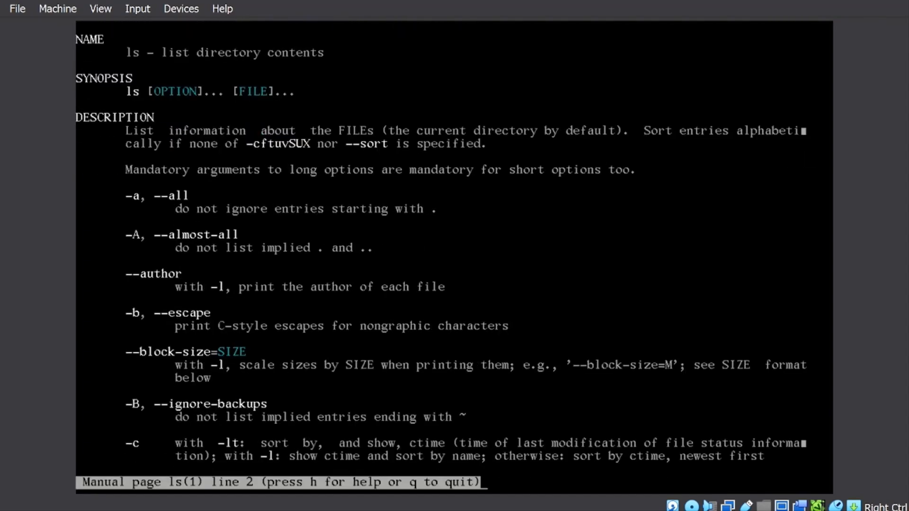
Step: Scroll down through the ls manual's option list, then quit the pager
scroll(down, 3)
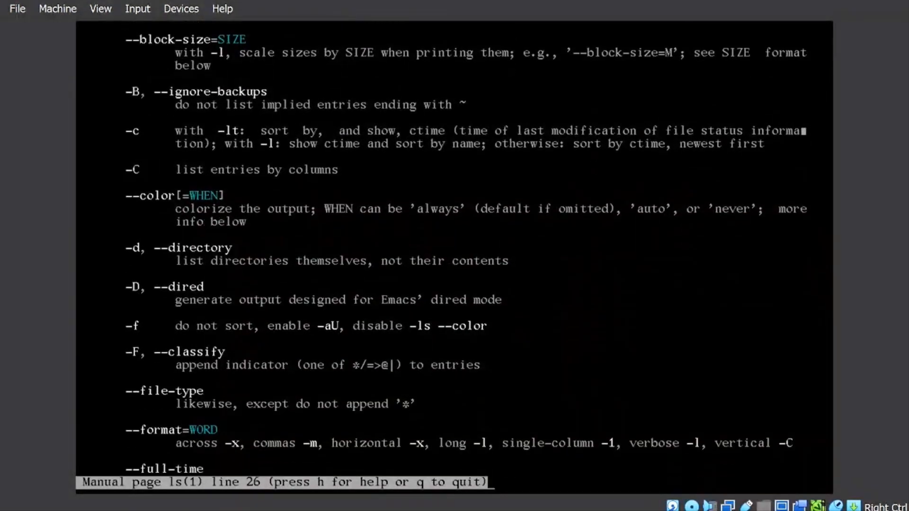
scroll(down, 3)
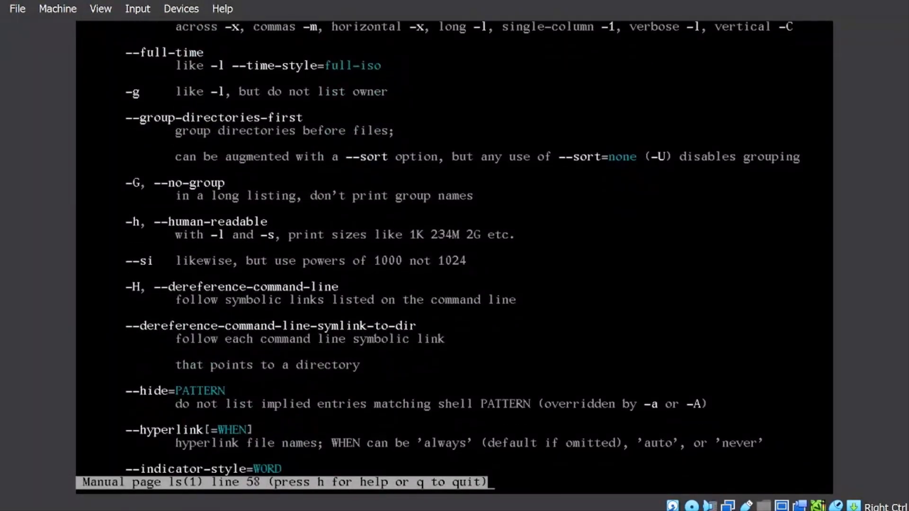
scroll(down, 3)
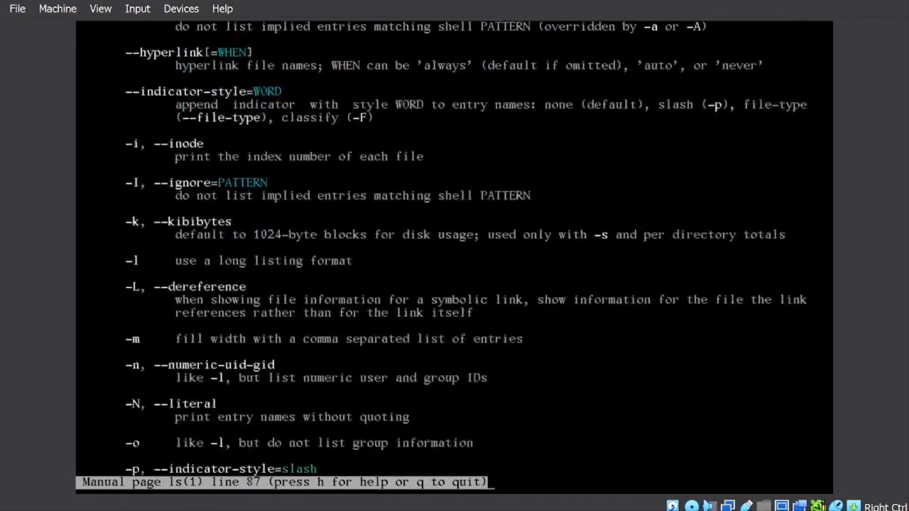
scroll(down, 3)
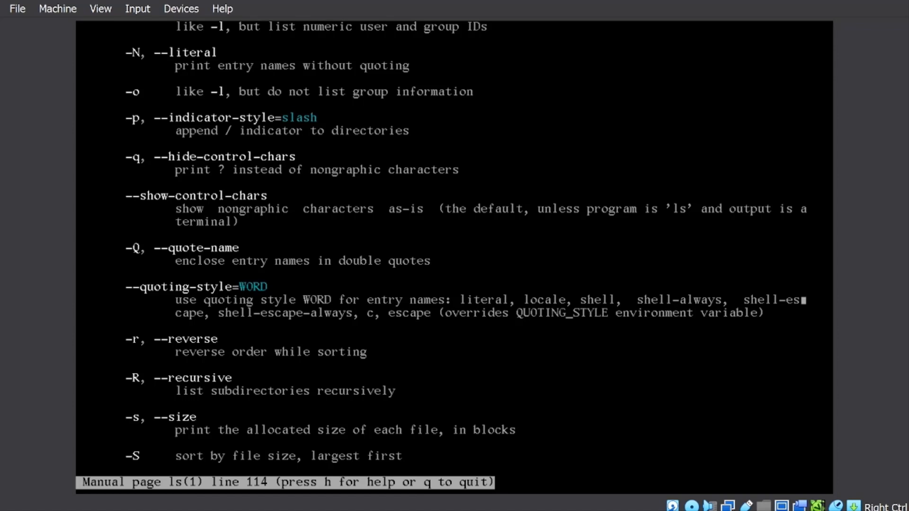
key(q)
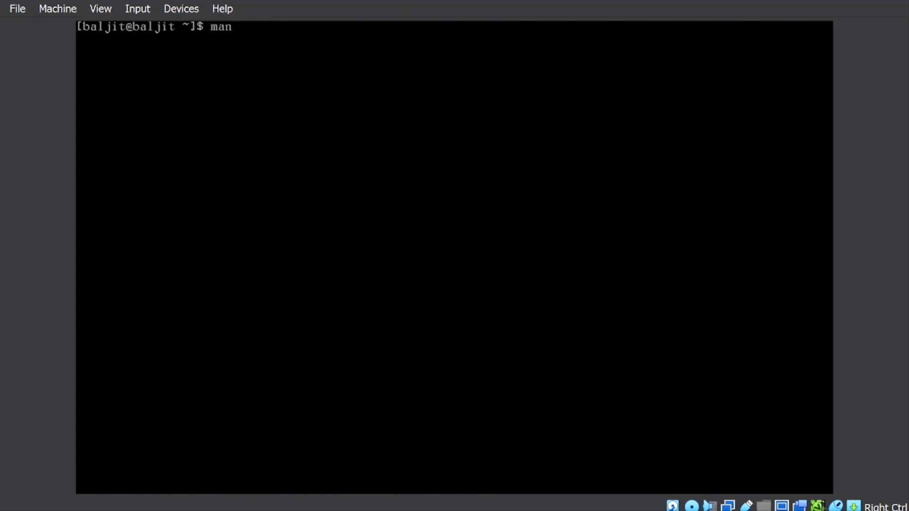
Step: Run man man and scroll down to its EXAMPLES section
text(man)
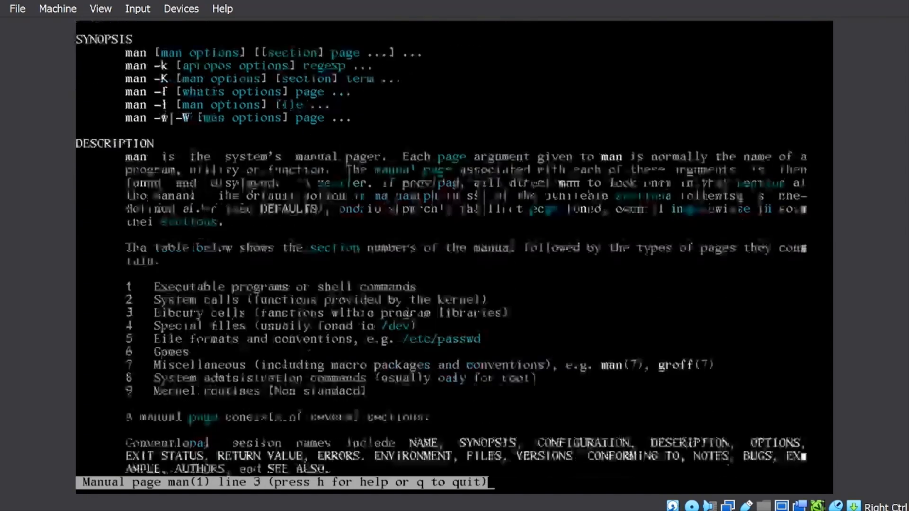
scroll(down, 3)
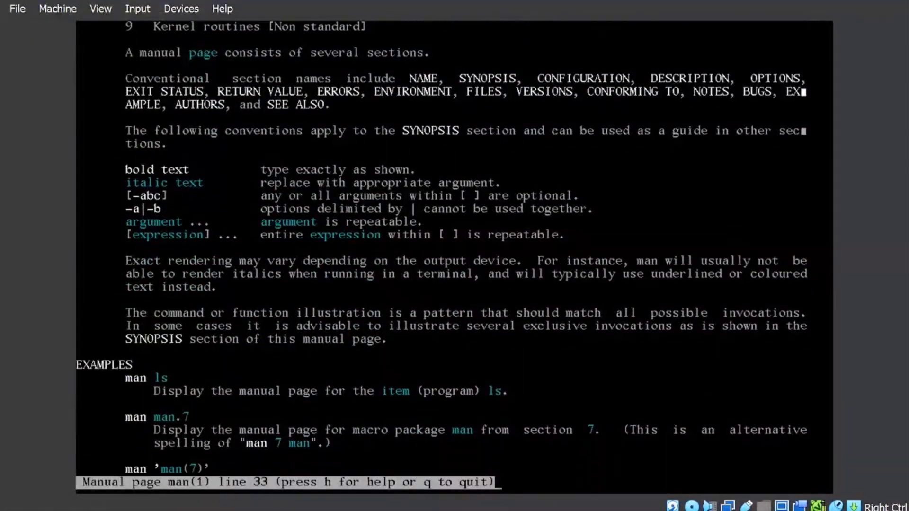